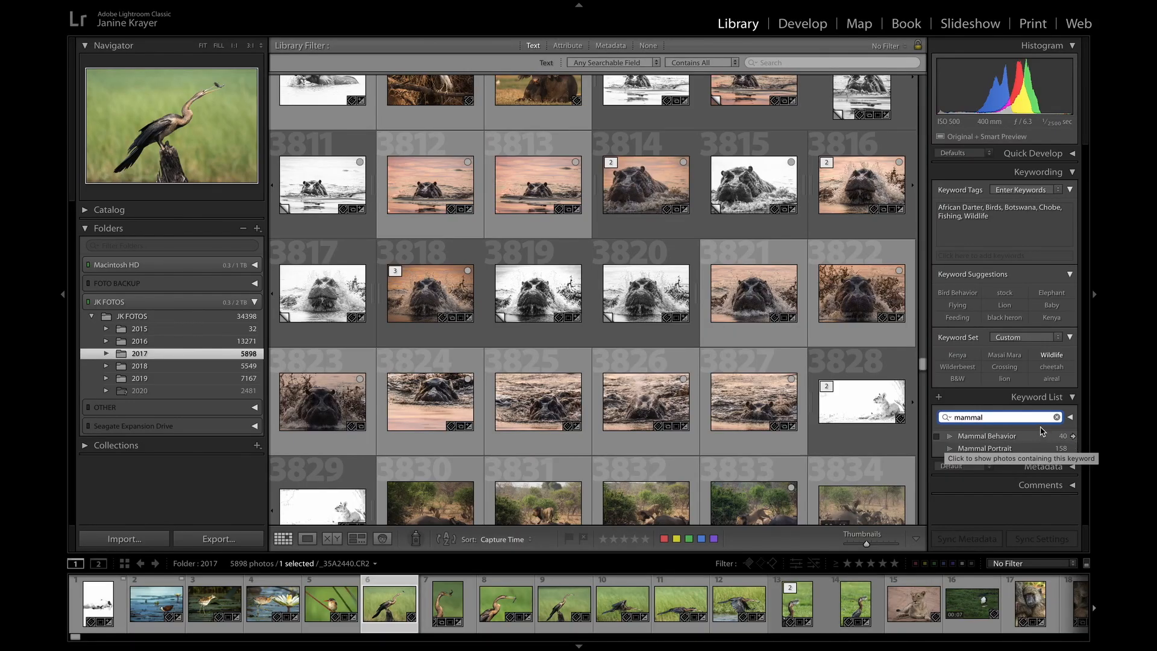
# Filter the Keyword List by searching 'bird beh' to find the Bird Behavior keyword
pyautogui.write('bird')
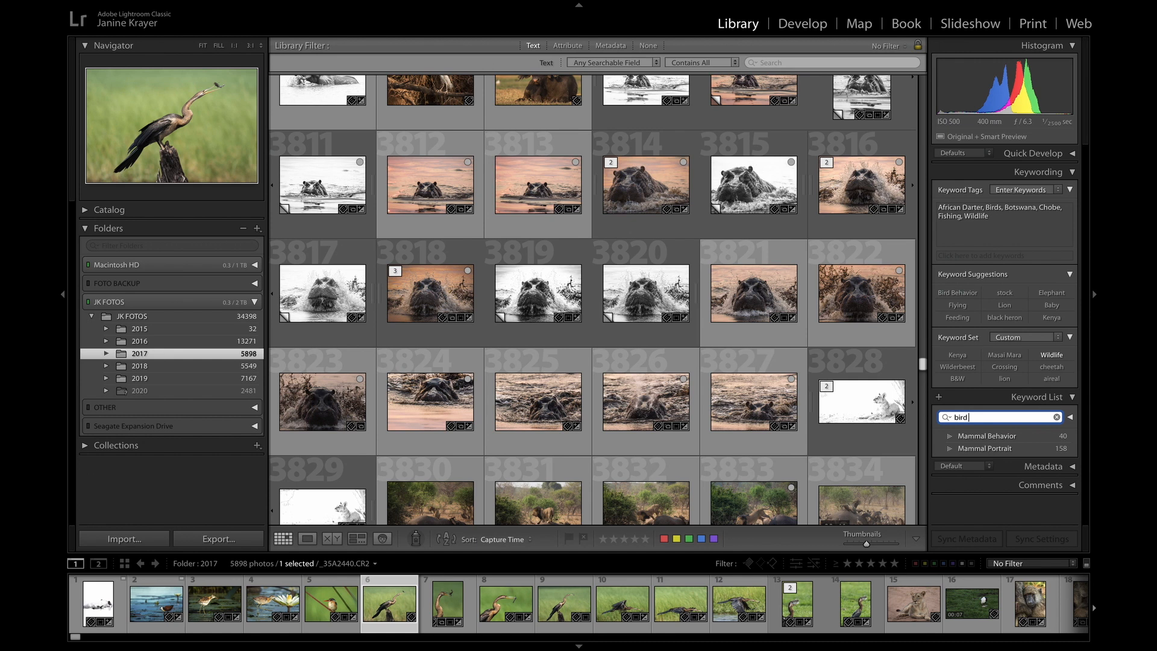
pyautogui.write('beh')
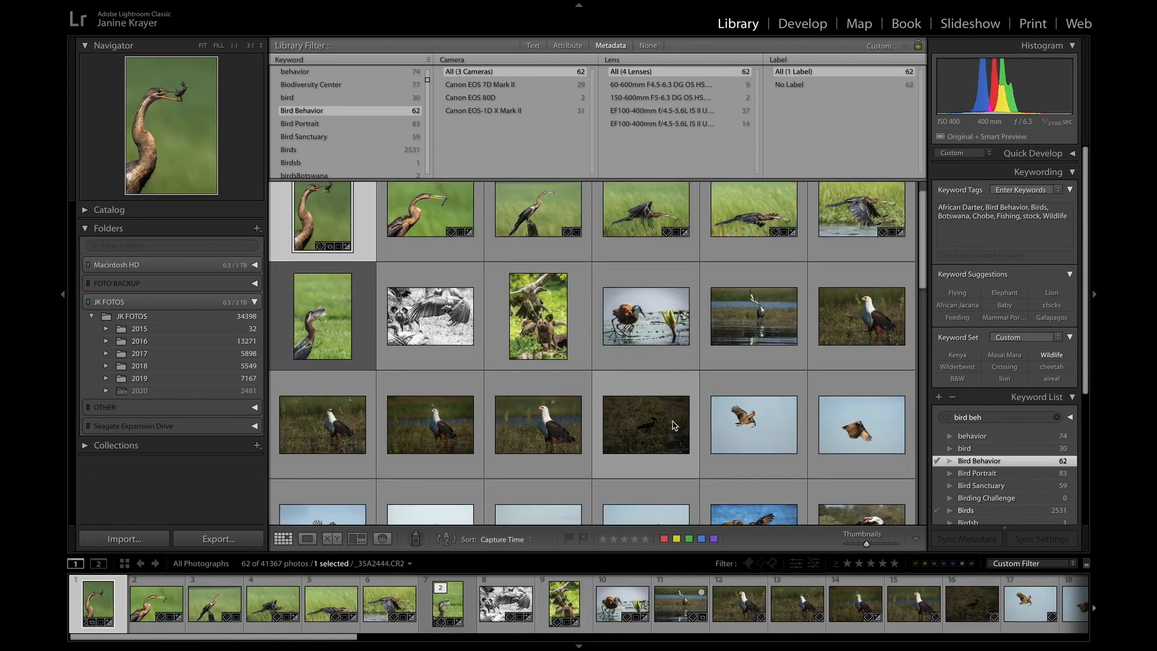
# Scroll the grid of the 62 filtered Bird Behavior photos
pyautogui.scroll(-3)
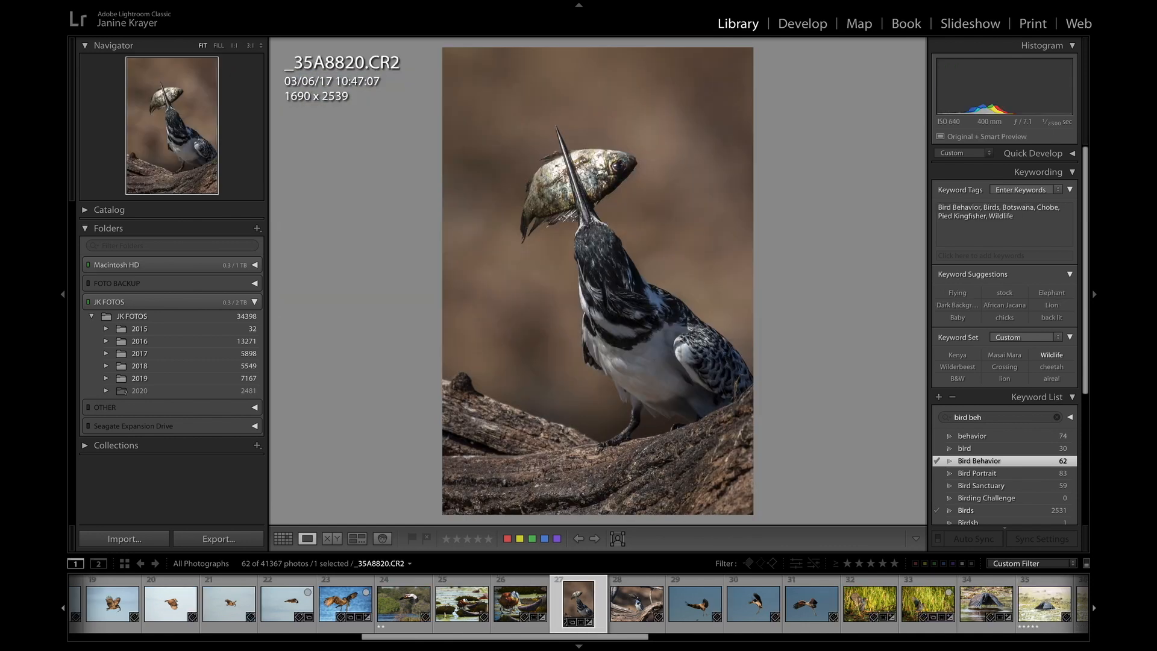
# View the gallinule photo B1I6089.CR2 at full size in Loupe view
pyautogui.click(866, 615)
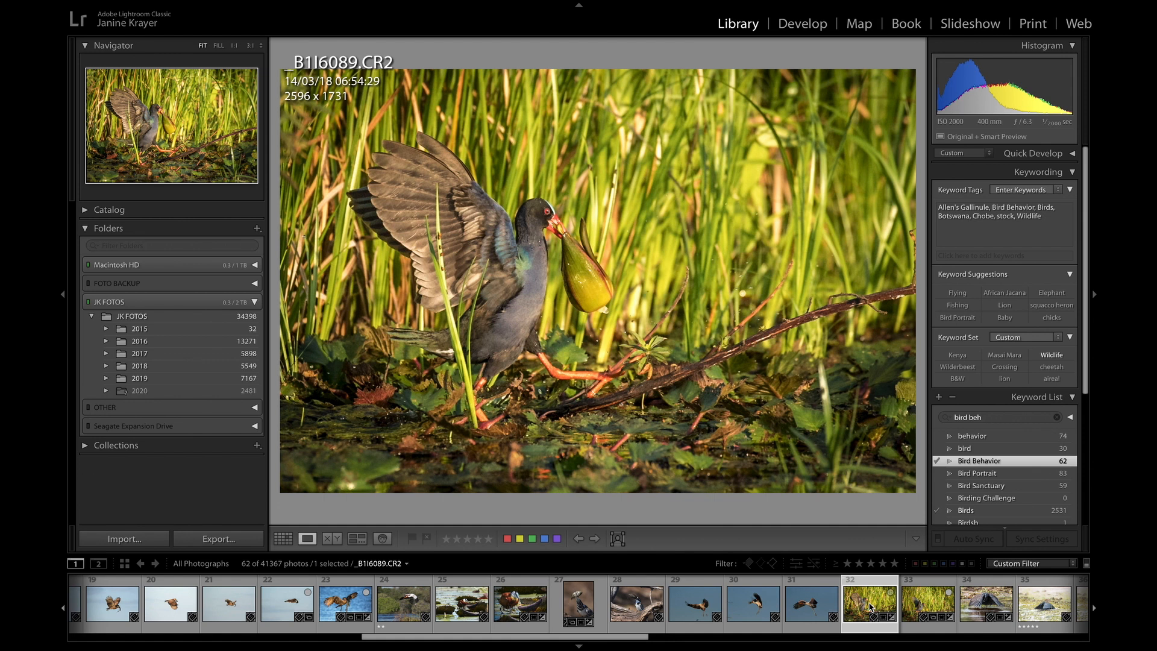